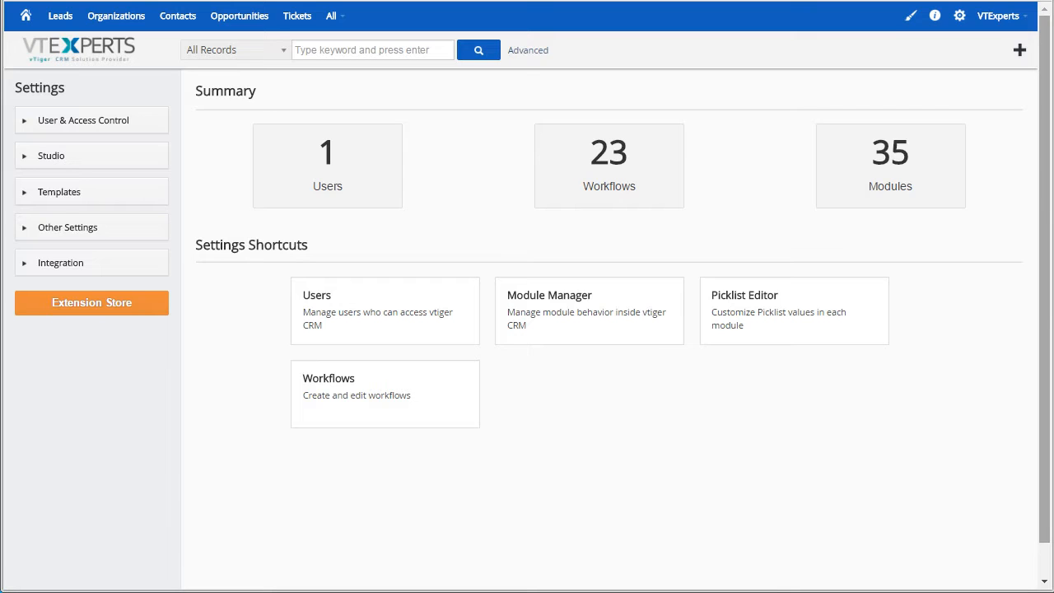
{"action": "mouse_move", "coordinate": [964, 29]}
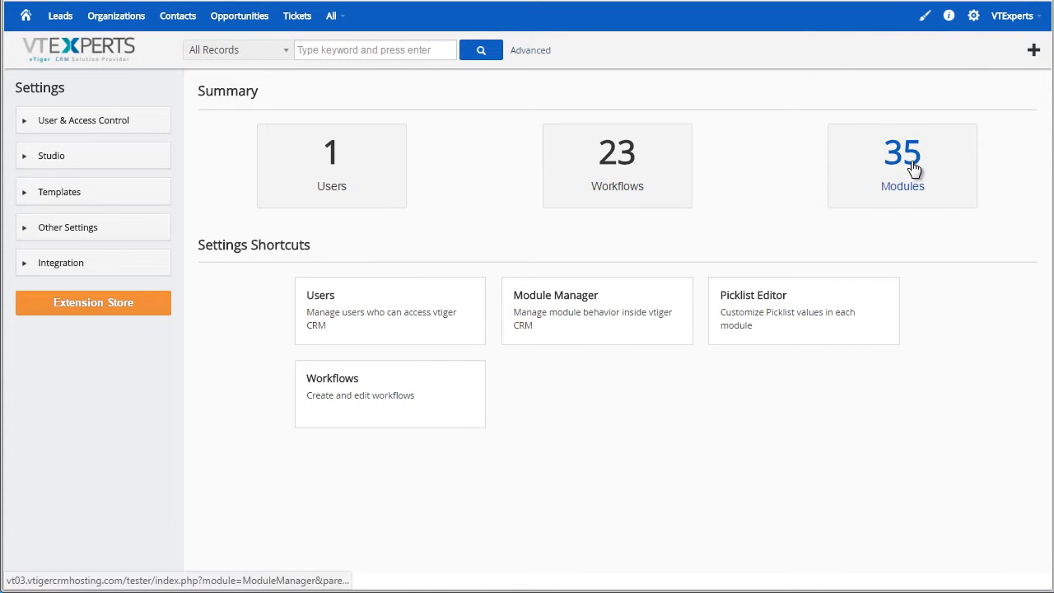
Open Module Management from the Modules count and scroll down to the Install from Zip link
{"action": "left_click", "coordinate": [902, 165]}
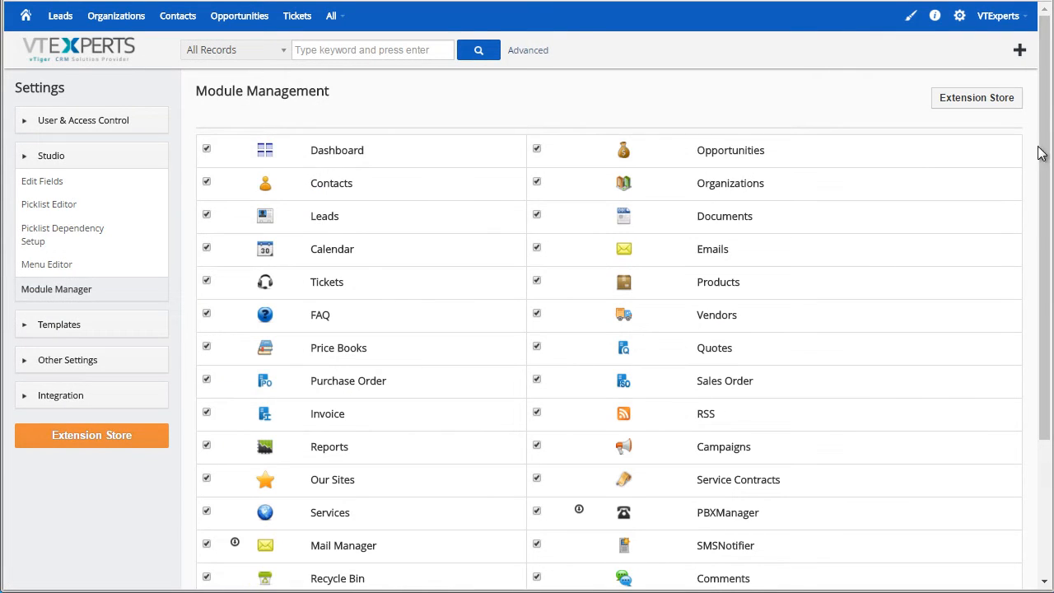
{"action": "scroll", "scroll_direction": "down", "scroll_amount": 3}
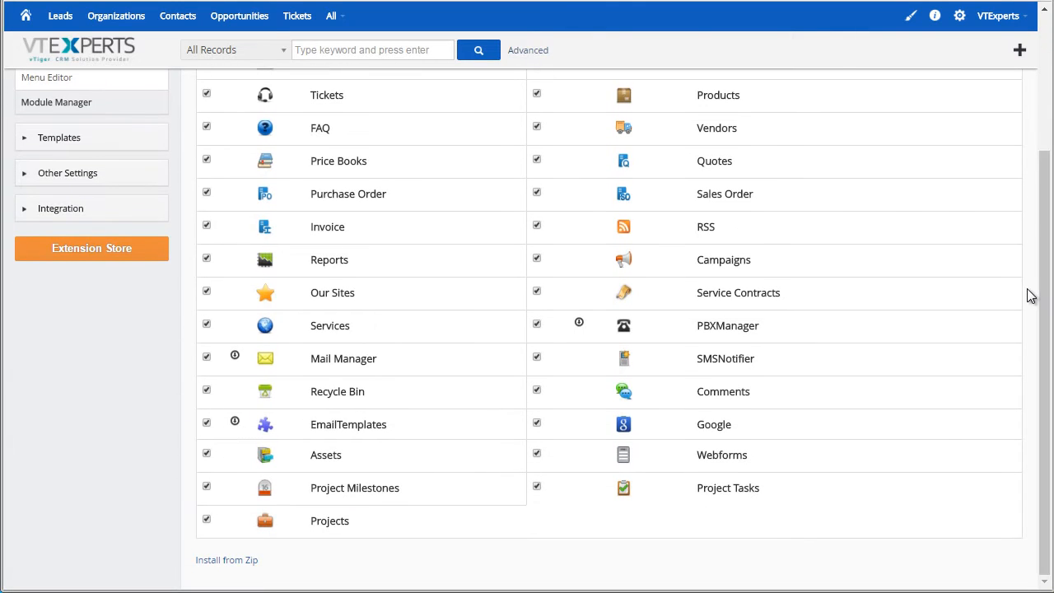
{"action": "mouse_move", "coordinate": [226, 560]}
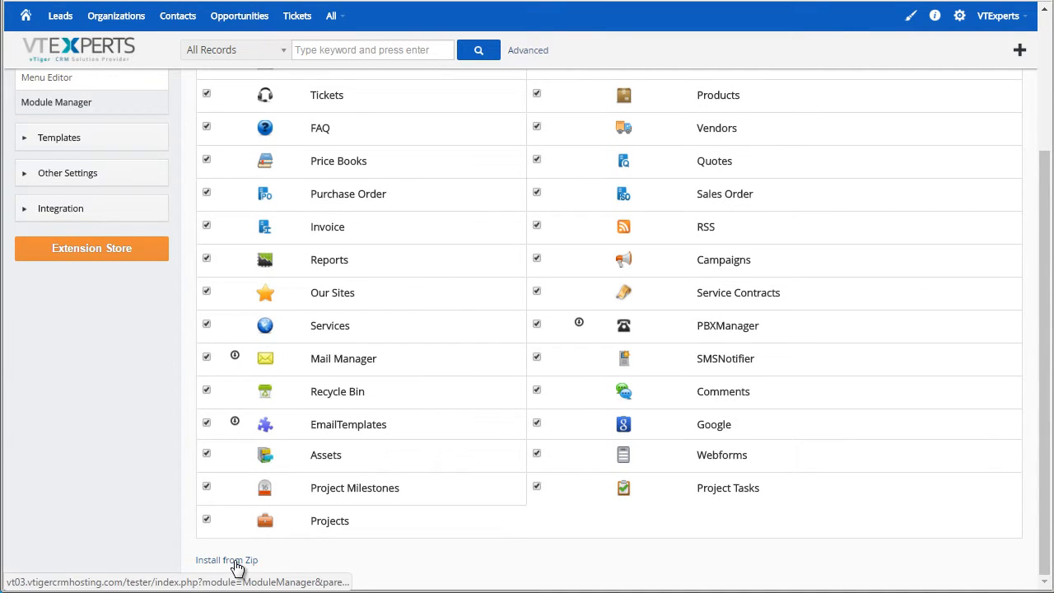
Import the VTEStore module from VTigerPremium.zip, accepting the disclaimer and license agreement
{"action": "left_click", "coordinate": [226, 560]}
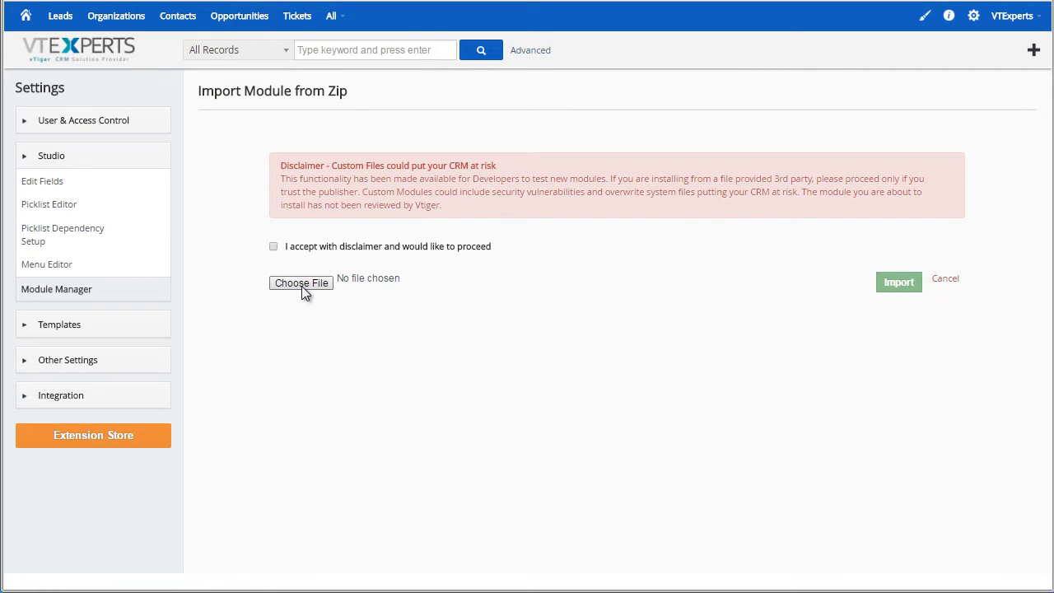
{"action": "left_click", "coordinate": [301, 283]}
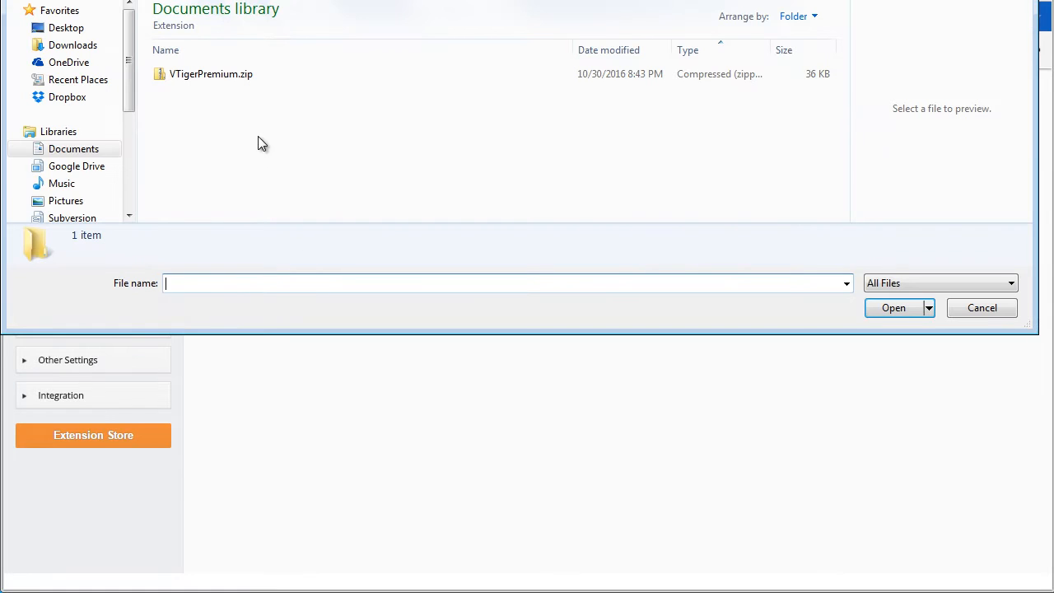
{"action": "left_click", "coordinate": [211, 74]}
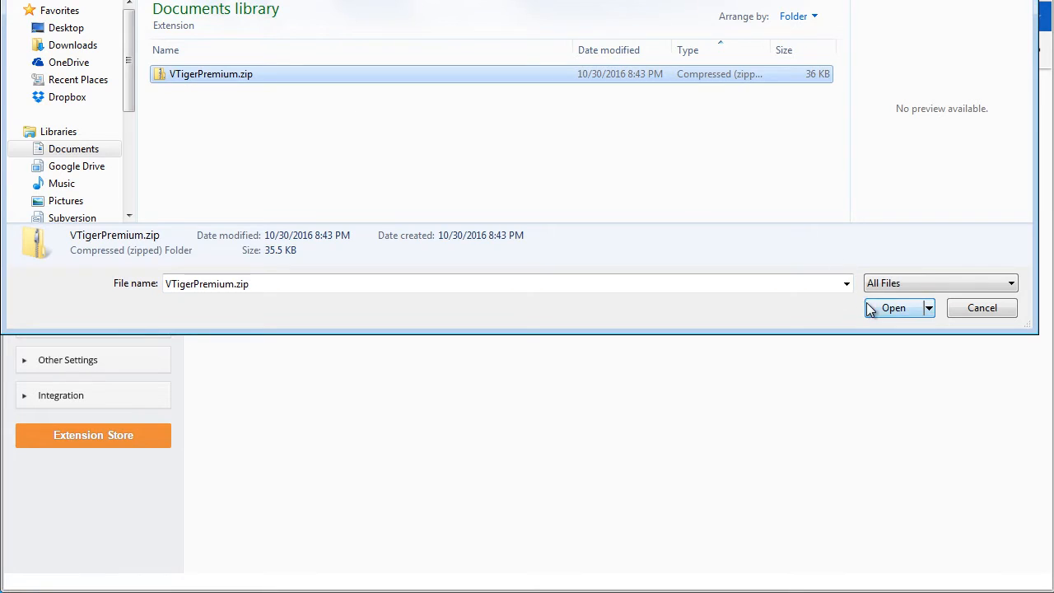
{"action": "left_click", "coordinate": [893, 307]}
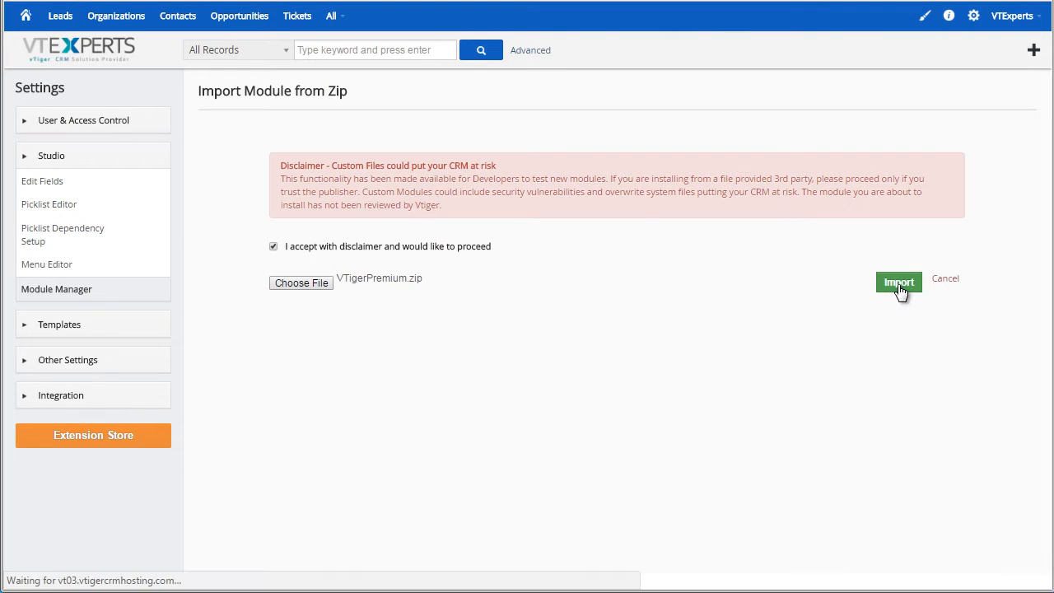
{"action": "left_click", "coordinate": [899, 282]}
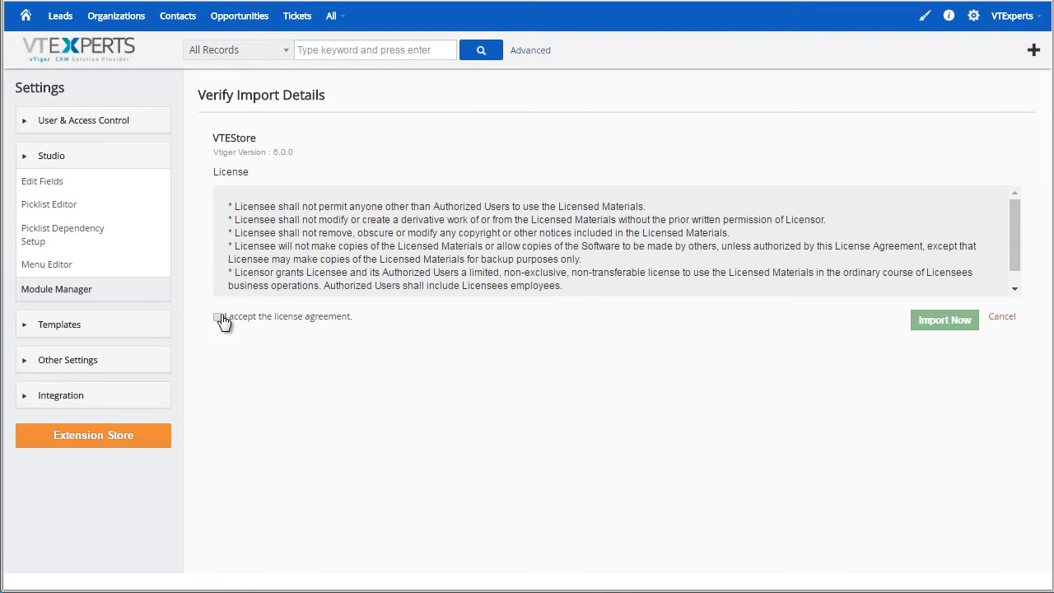
{"action": "left_click", "coordinate": [217, 317]}
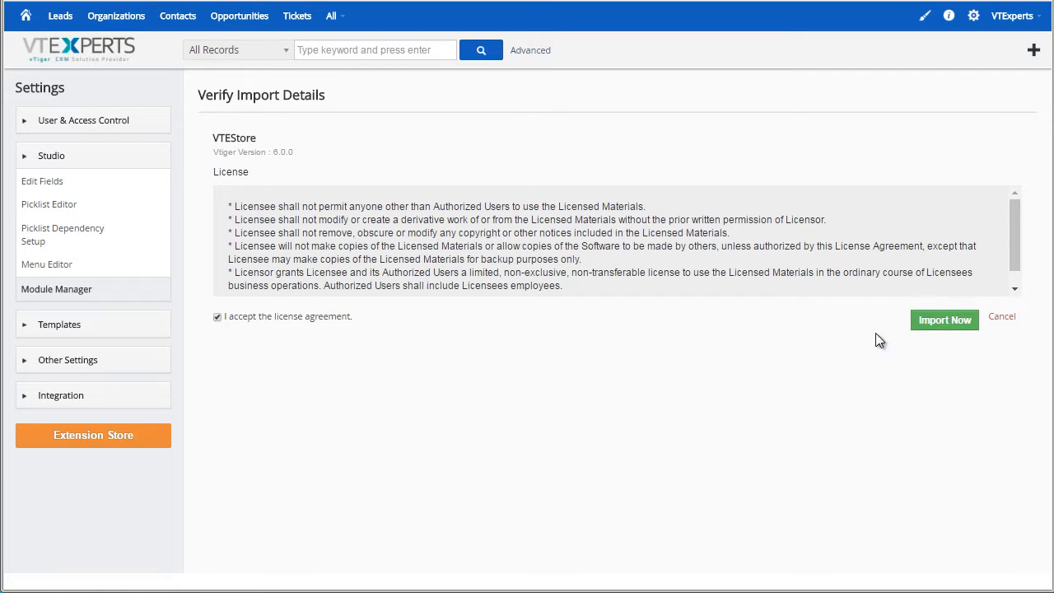
{"action": "left_click", "coordinate": [945, 320]}
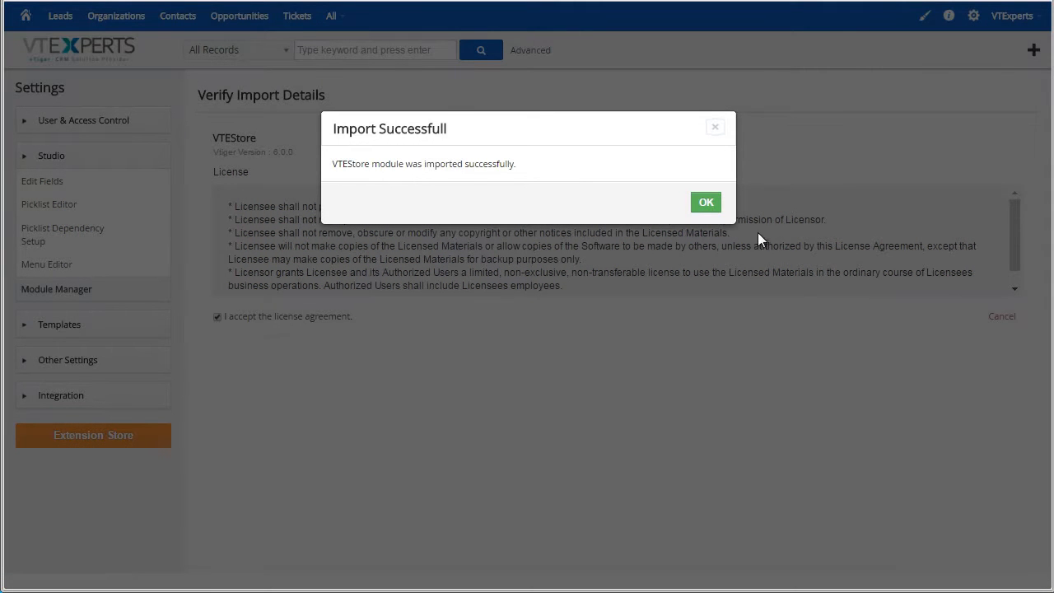
{"action": "left_click", "coordinate": [706, 201]}
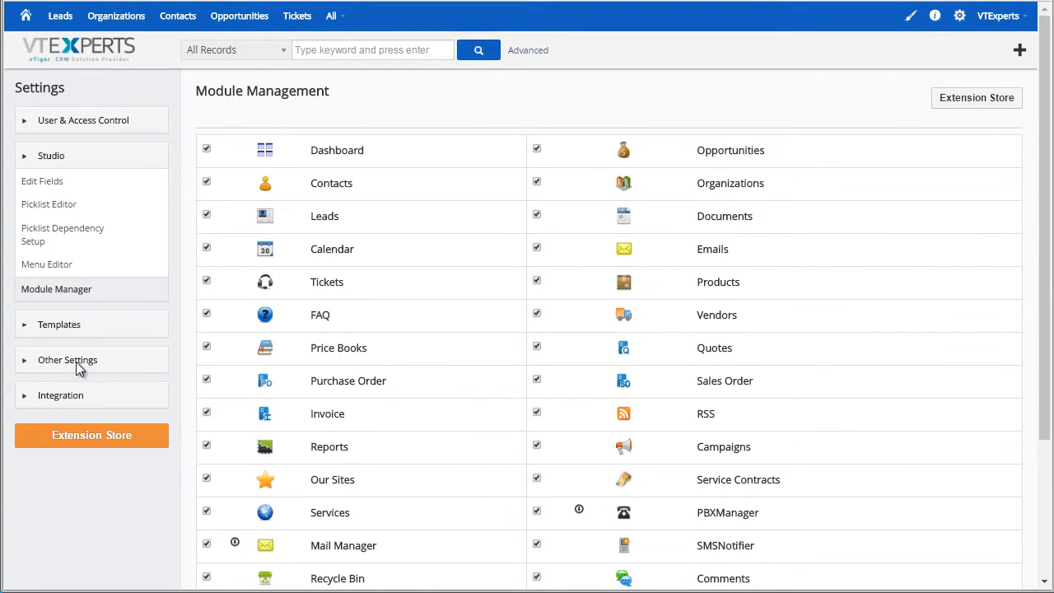
Run the VTiger Premium installer from Other Settings and confirm the VTEStore upgrade
{"action": "left_click", "coordinate": [68, 360]}
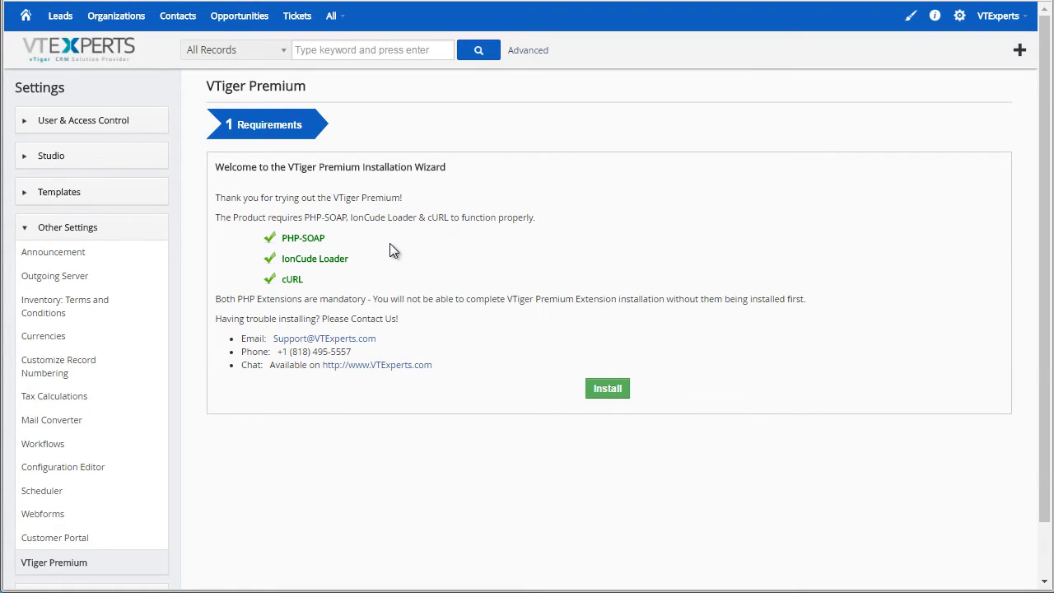
{"action": "mouse_move", "coordinate": [311, 253]}
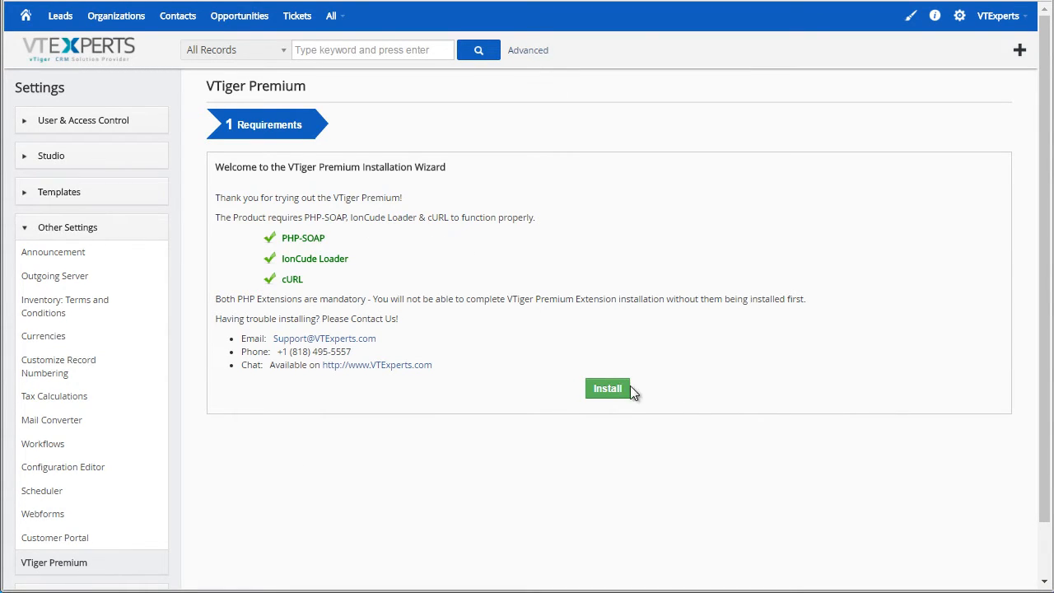
{"action": "left_click", "coordinate": [608, 388]}
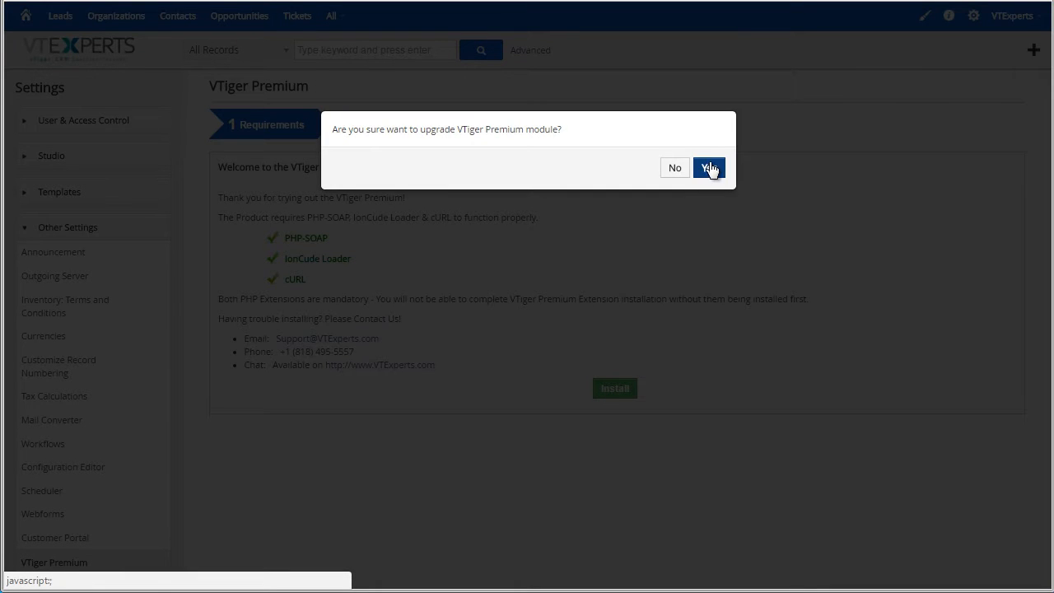
{"action": "left_click", "coordinate": [710, 168]}
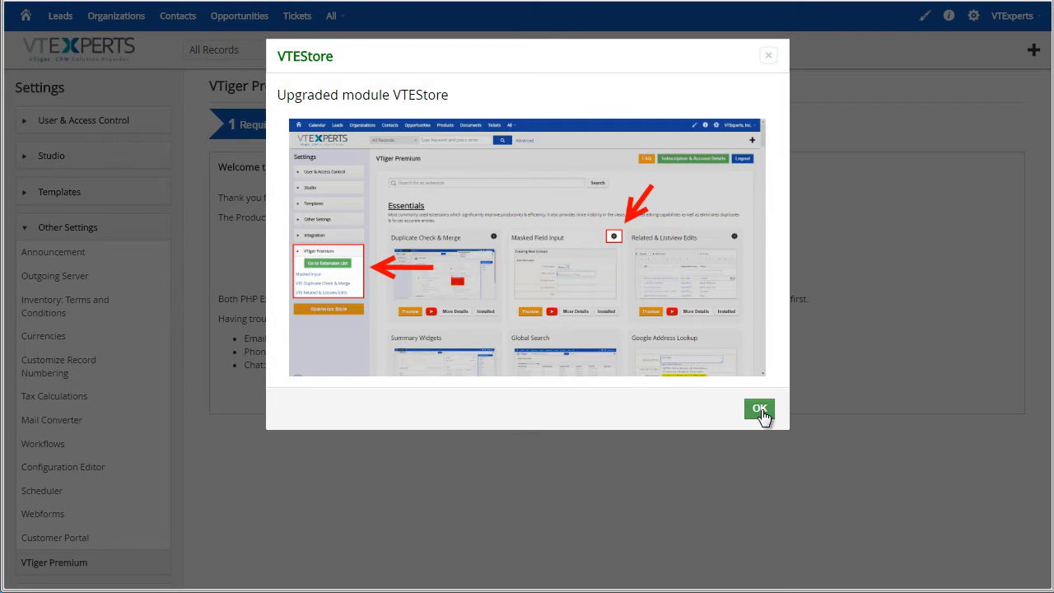
{"action": "left_click", "coordinate": [759, 410]}
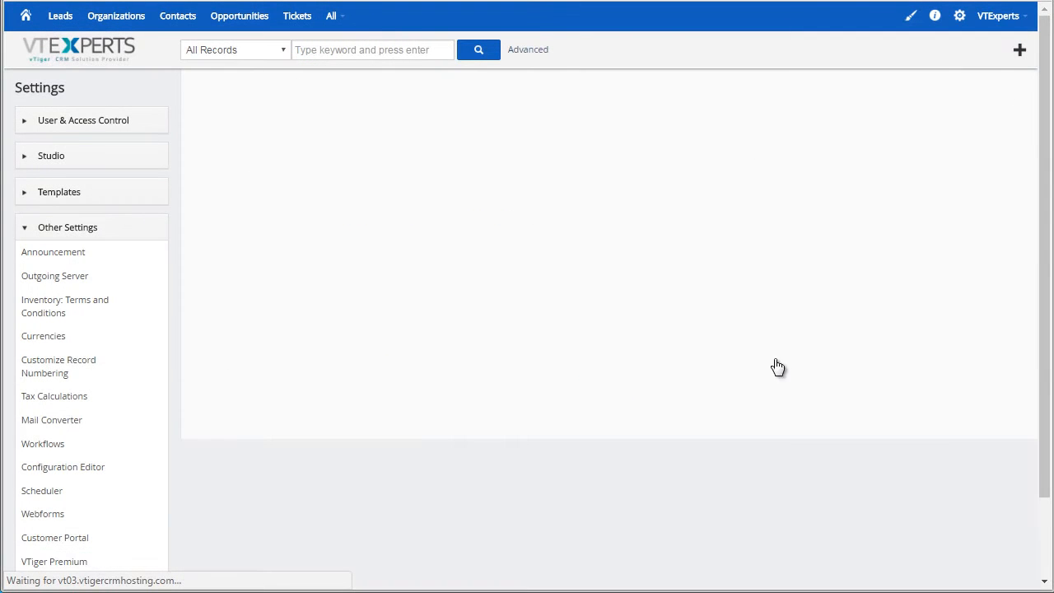
Browse the Essentials extensions listed on the VTiger Premium store page
{"action": "left_click", "coordinate": [54, 561]}
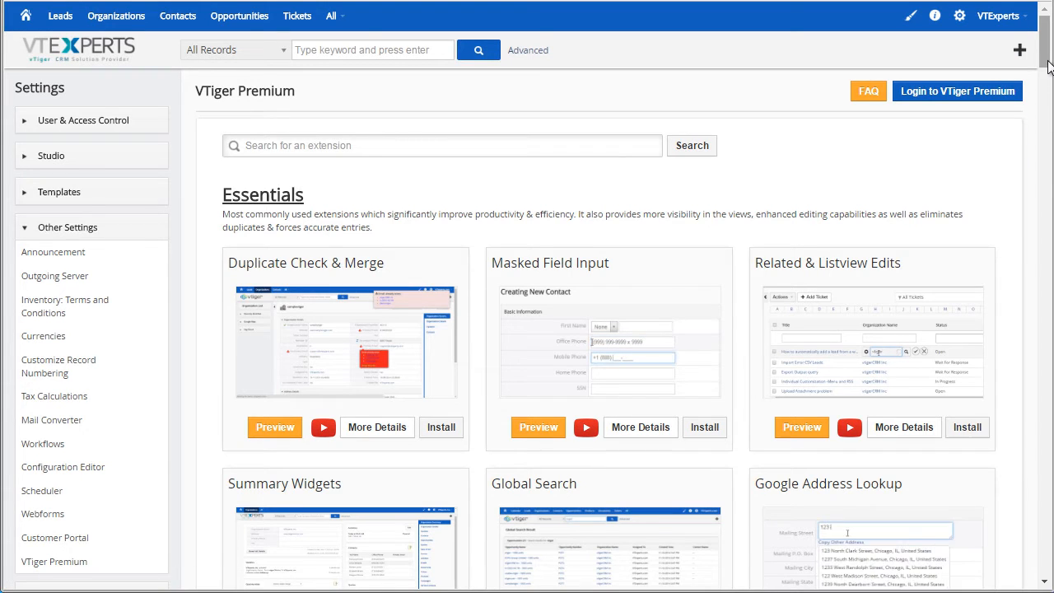
{"action": "scroll", "scroll_direction": "down", "scroll_amount": 3}
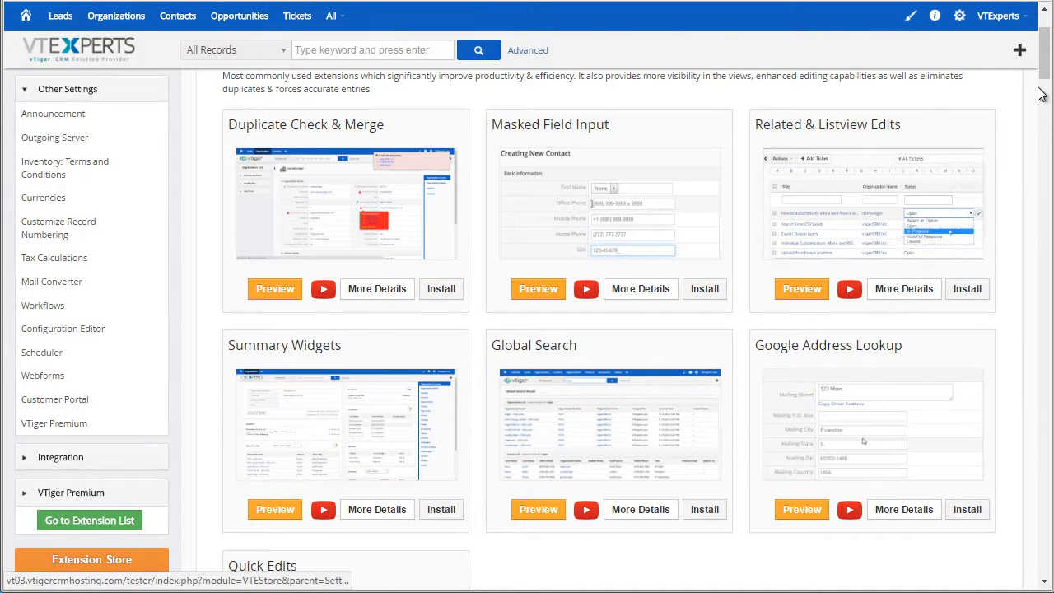
{"action": "scroll", "scroll_direction": "up", "scroll_amount": 3}
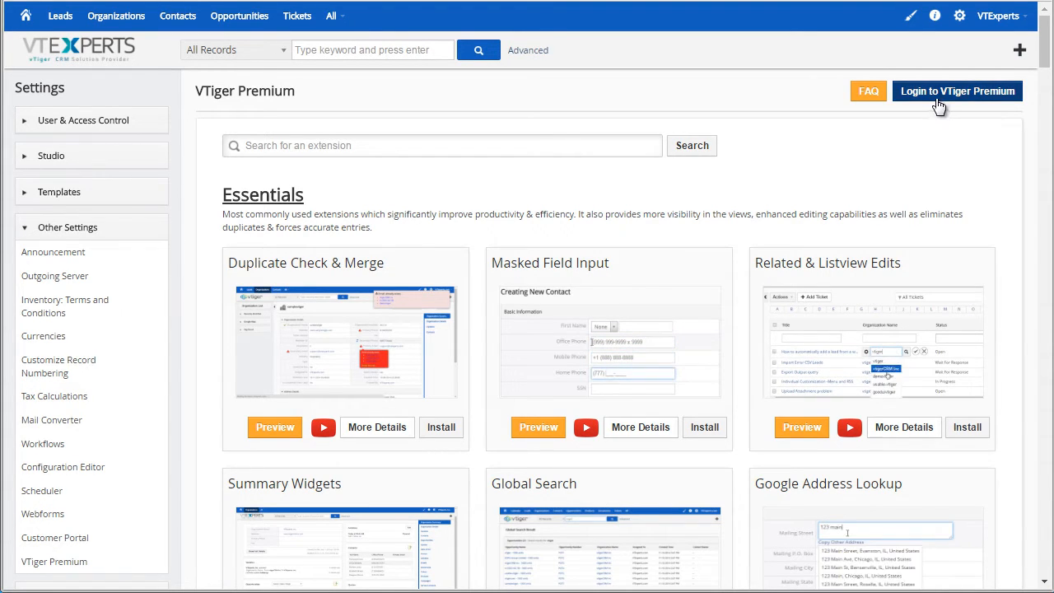
Register a VTiger Premium account with email tester1@v and name John
{"action": "left_click", "coordinate": [957, 91]}
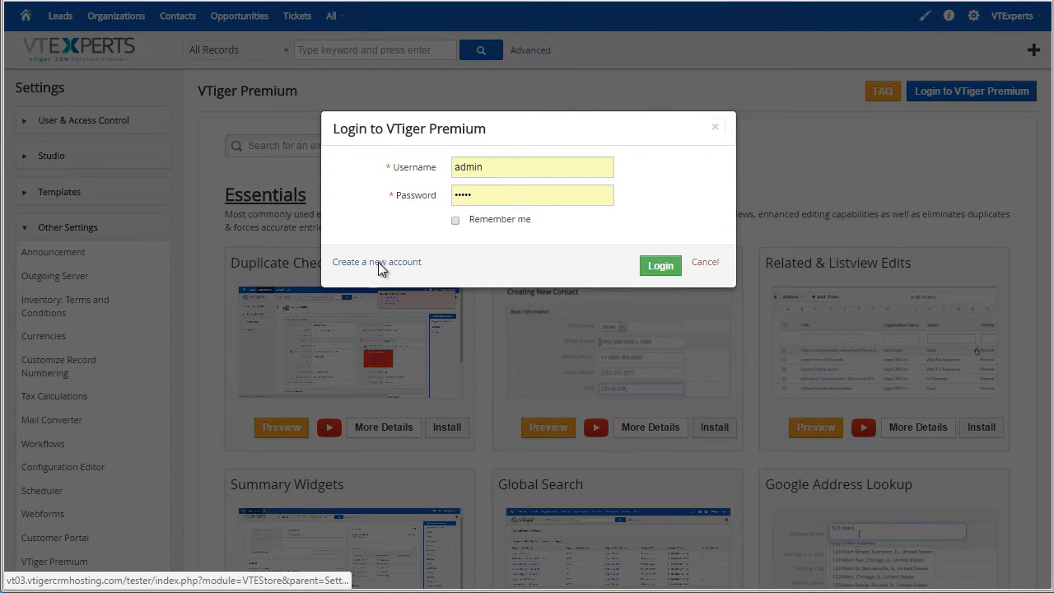
{"action": "left_click", "coordinate": [376, 261]}
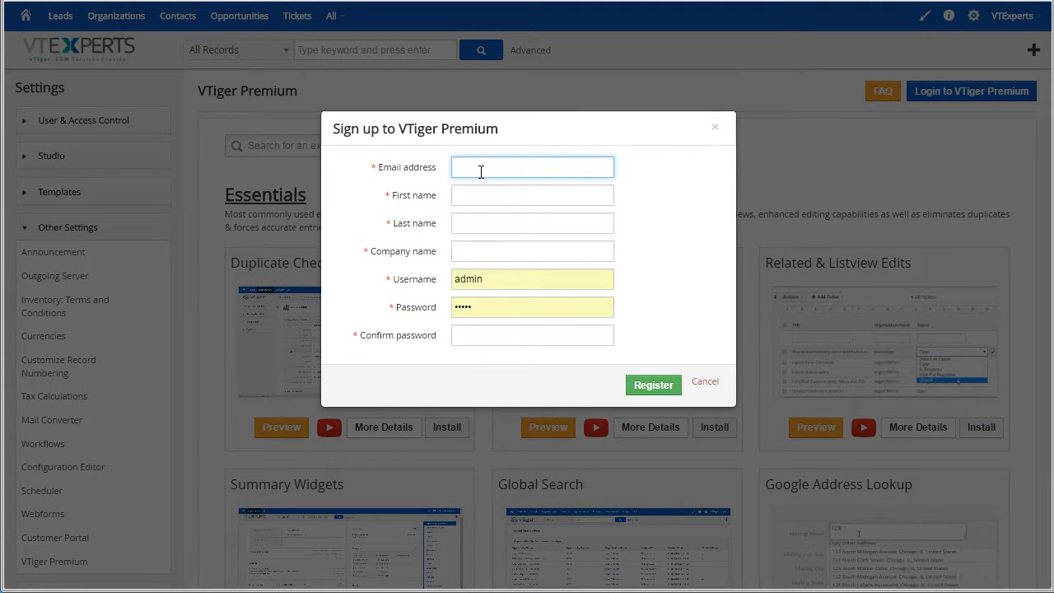
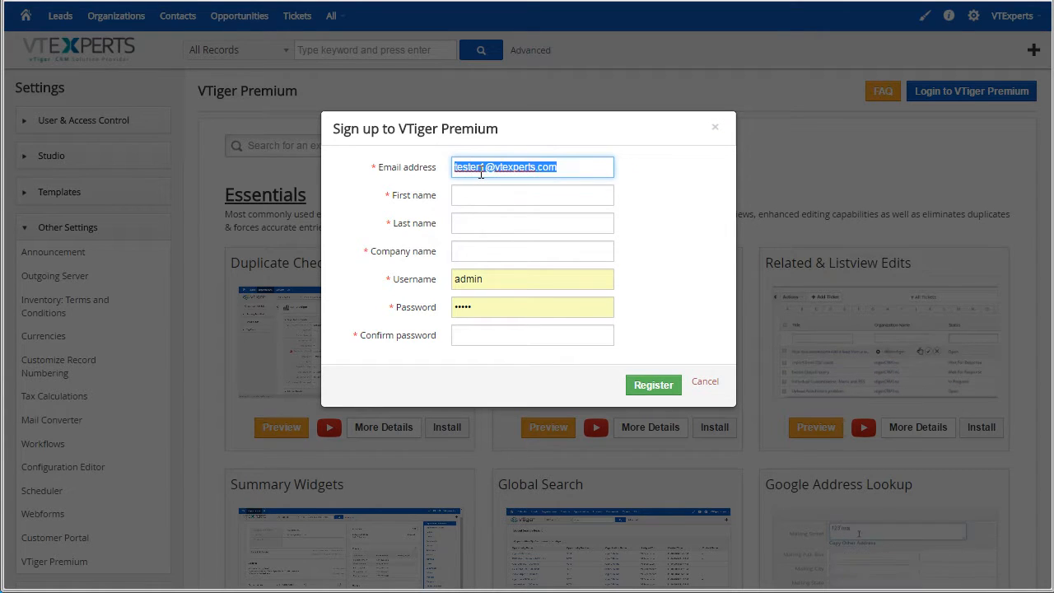
{"action": "type", "text": "John"}
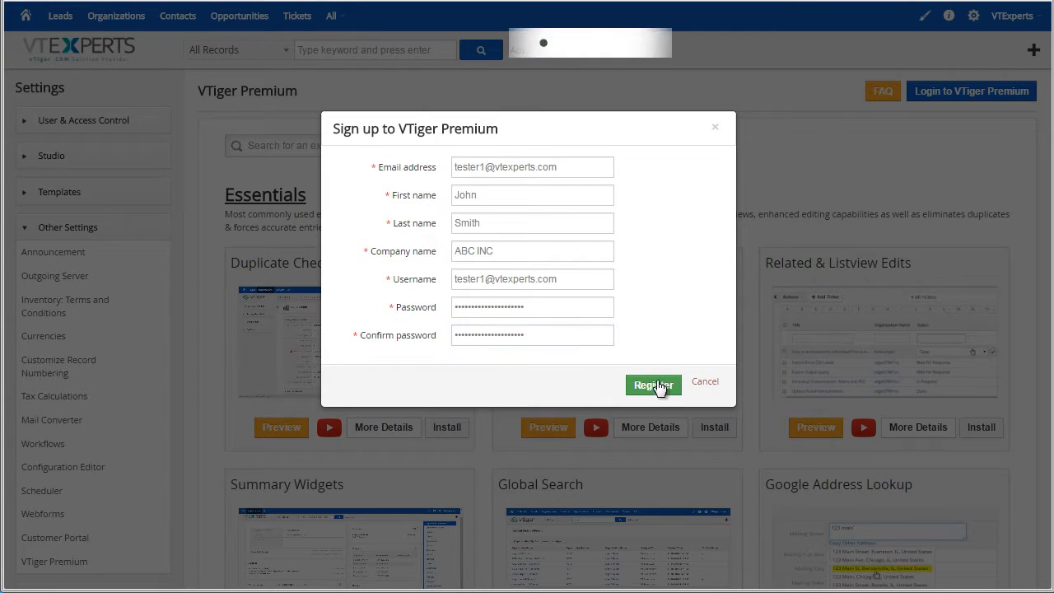
{"action": "left_click", "coordinate": [654, 385]}
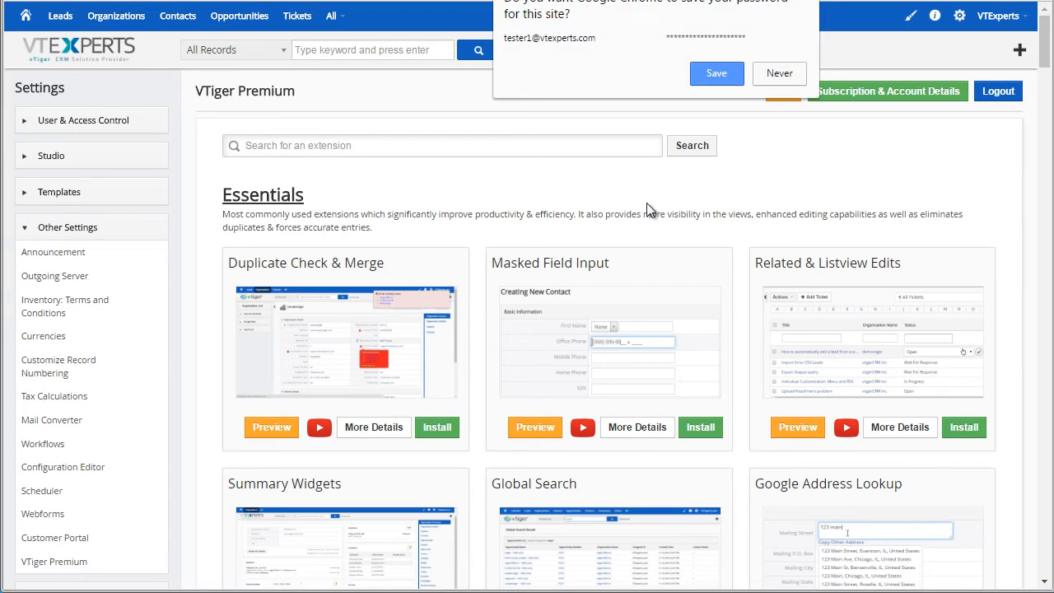
Dismiss the browser's save-password prompt and scroll to the Google Address Lookup card
{"action": "left_click", "coordinate": [778, 73]}
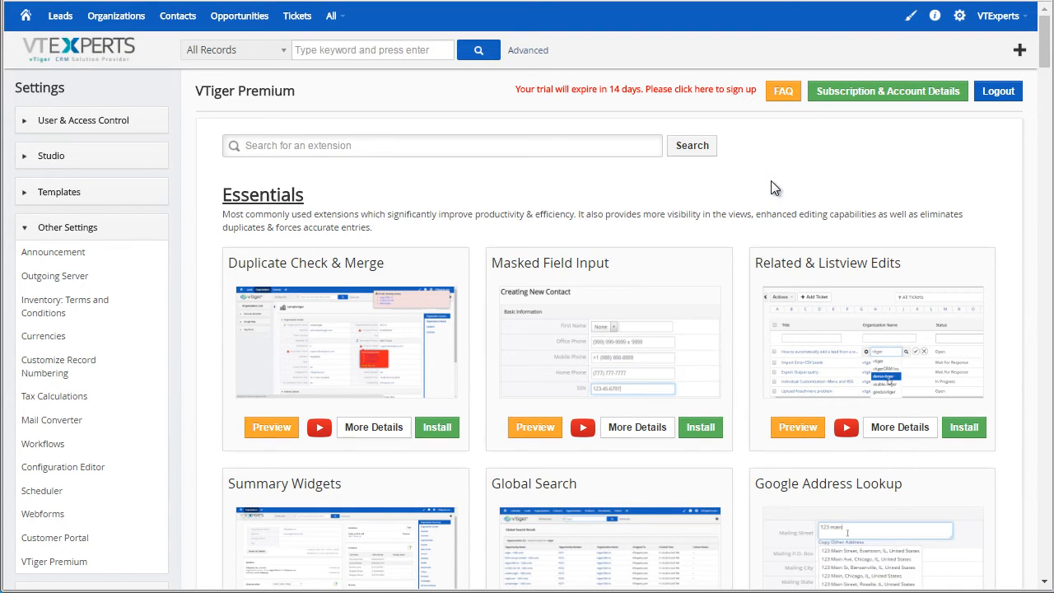
{"action": "scroll", "scroll_direction": "down", "scroll_amount": 3}
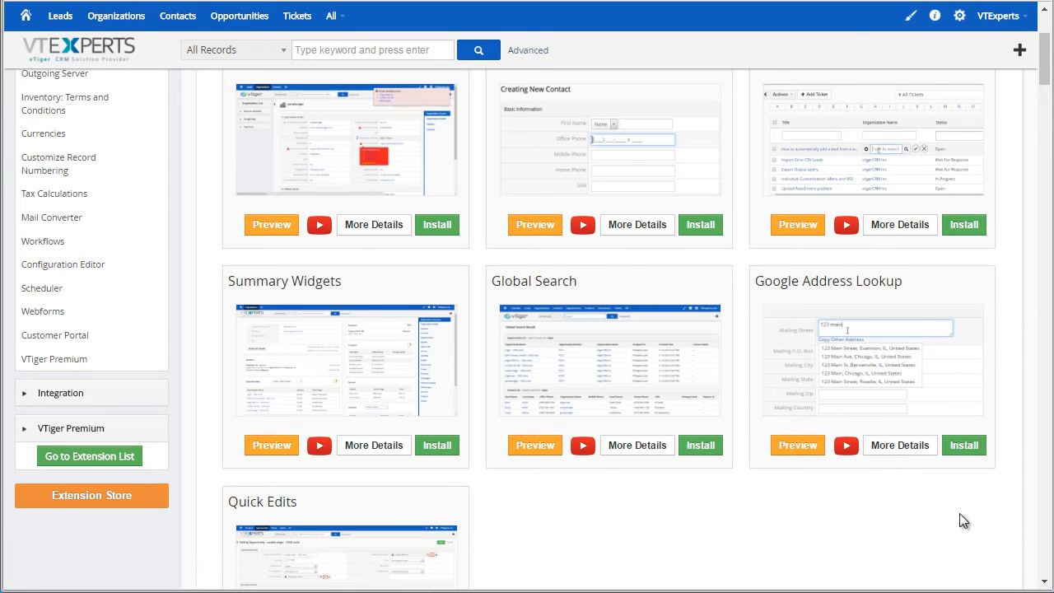
Install the Google Address Lookup extension from its store card and acknowledge the success message
{"action": "left_click", "coordinate": [963, 445]}
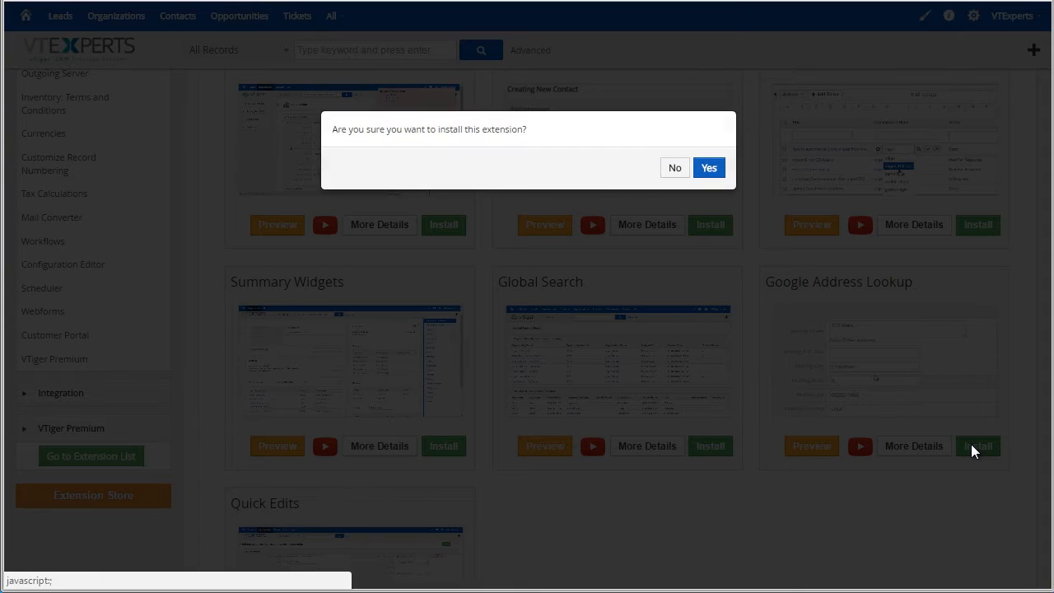
{"action": "left_click", "coordinate": [709, 167]}
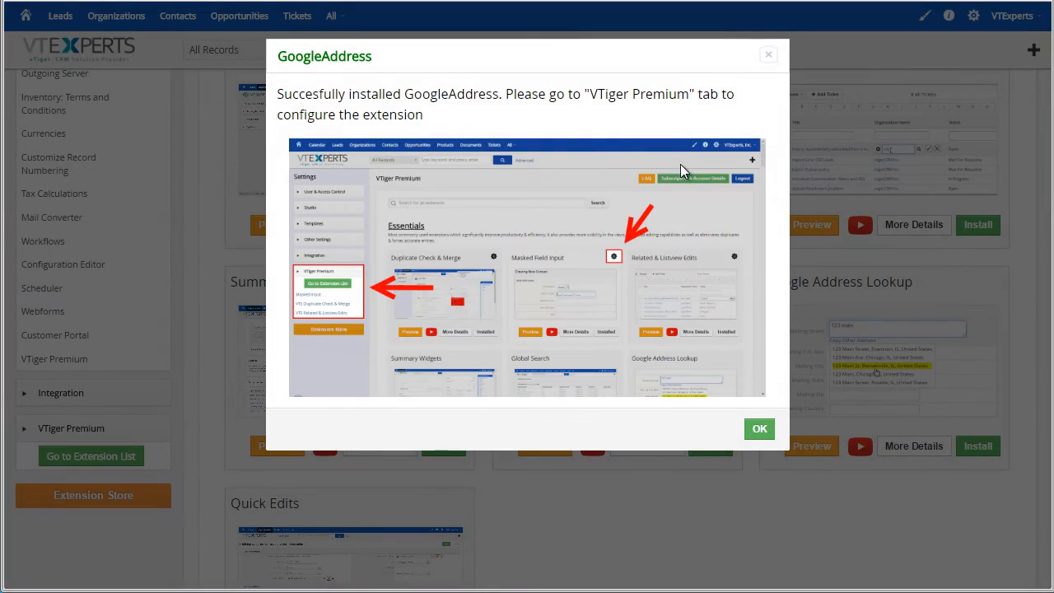
{"action": "left_click", "coordinate": [759, 428]}
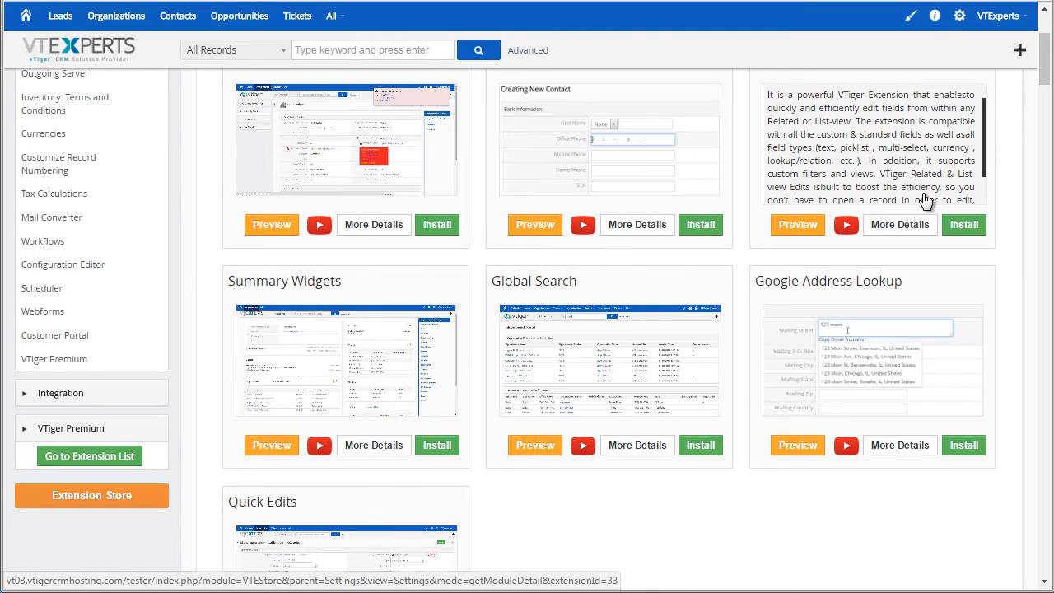
{"action": "left_click", "coordinate": [964, 445]}
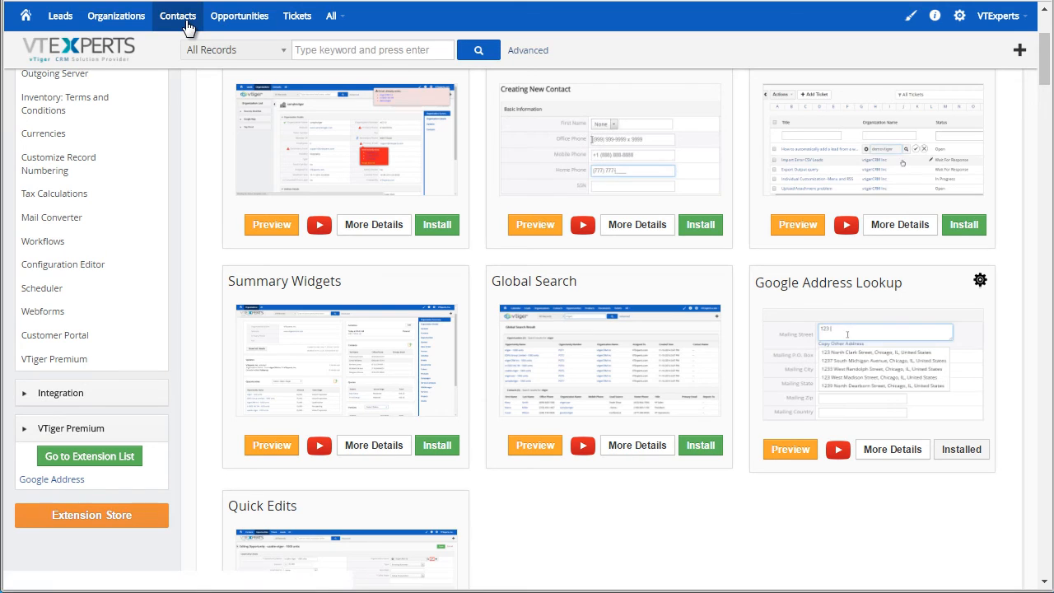
Open a new contact form from the Contacts list
{"action": "left_click", "coordinate": [177, 16]}
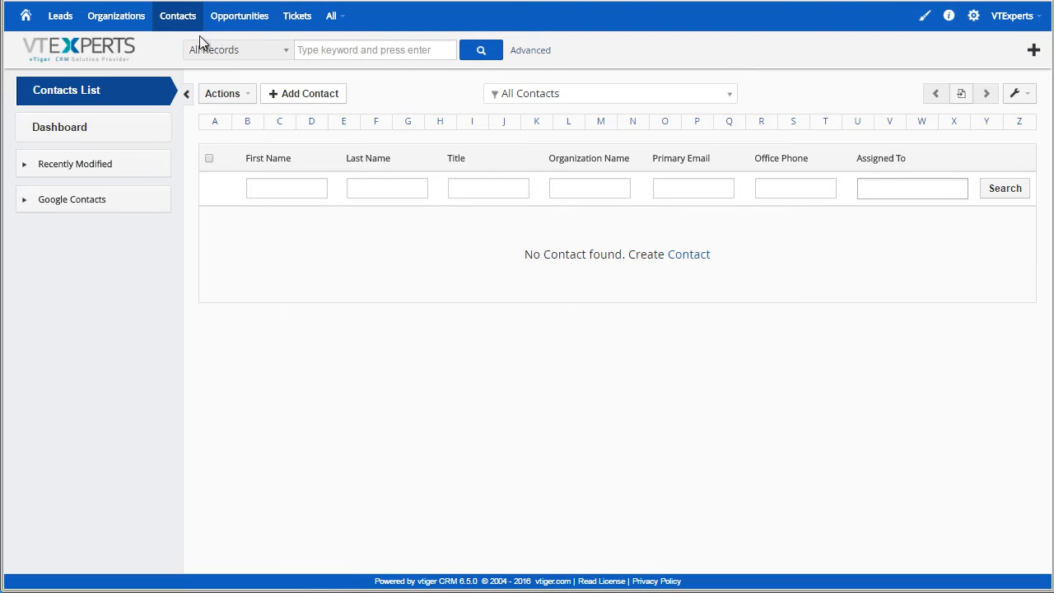
{"action": "left_click", "coordinate": [304, 93]}
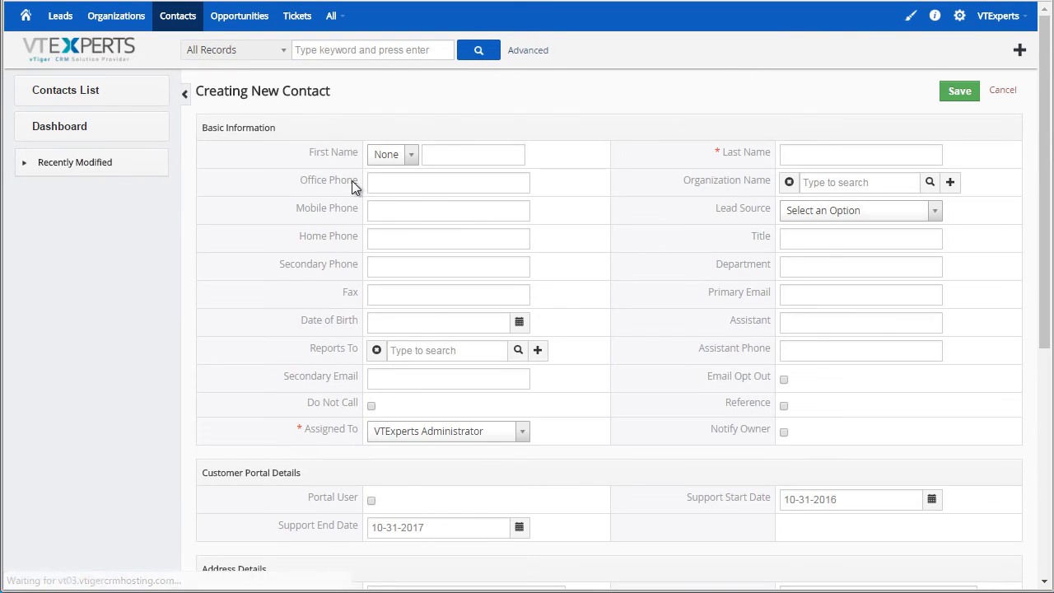
{"action": "scroll", "scroll_direction": "down", "scroll_amount": 3}
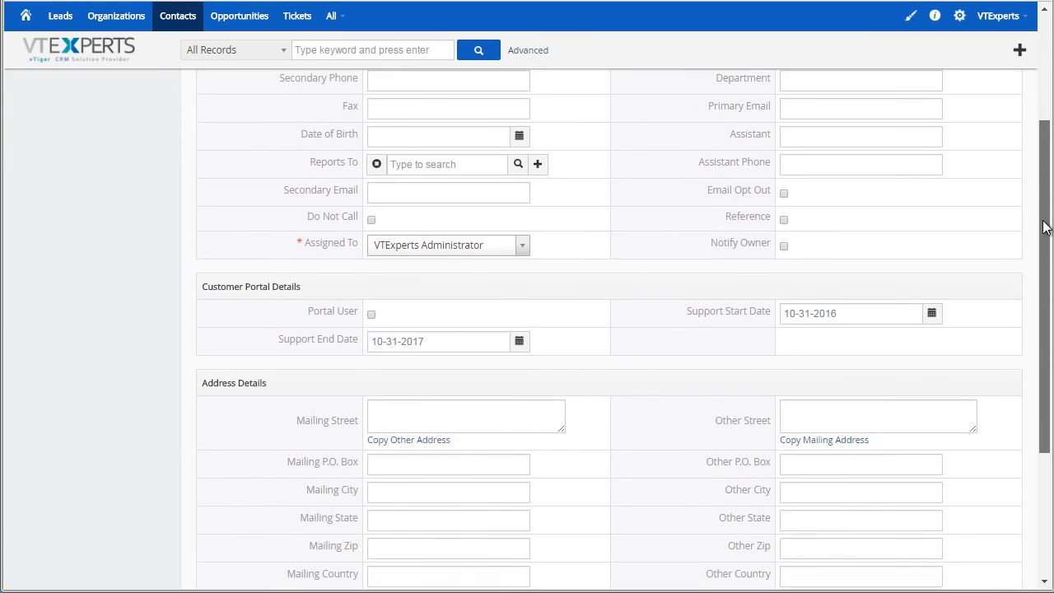
{"action": "type", "text": "123"}
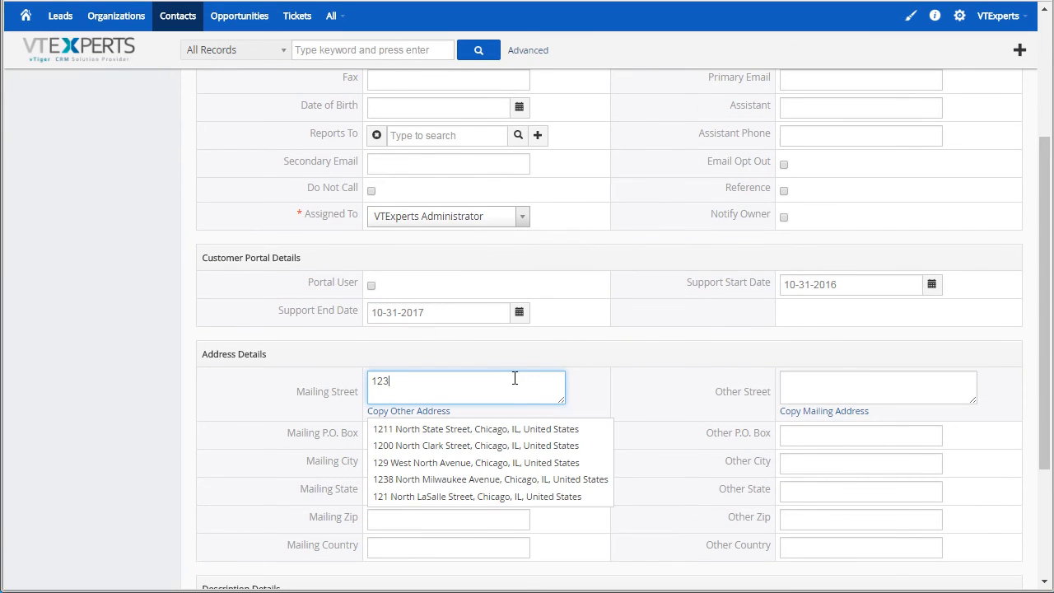
{"action": "left_click", "coordinate": [475, 445]}
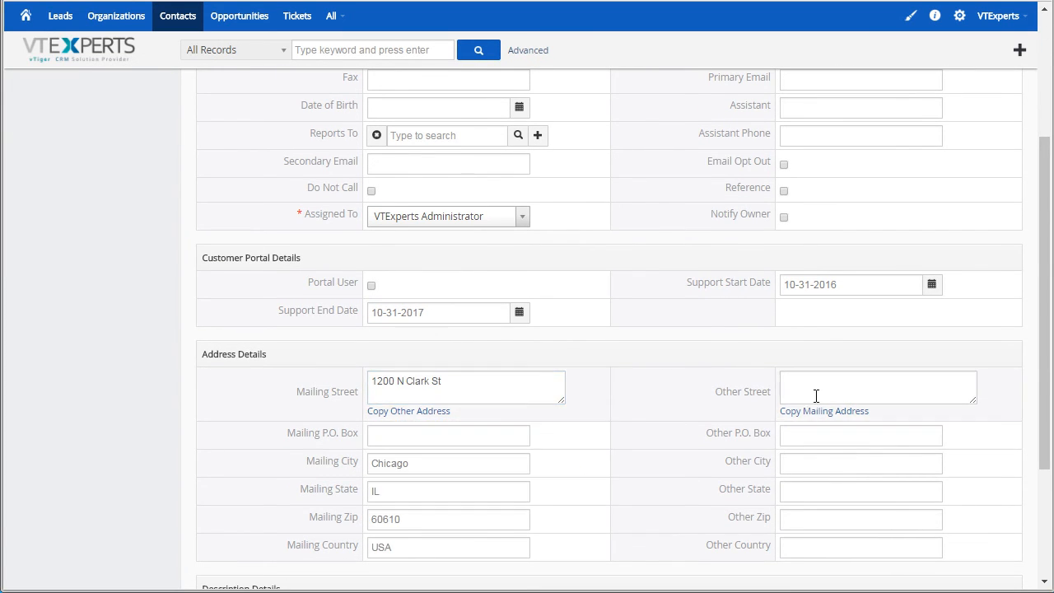
{"action": "type", "text": "123"}
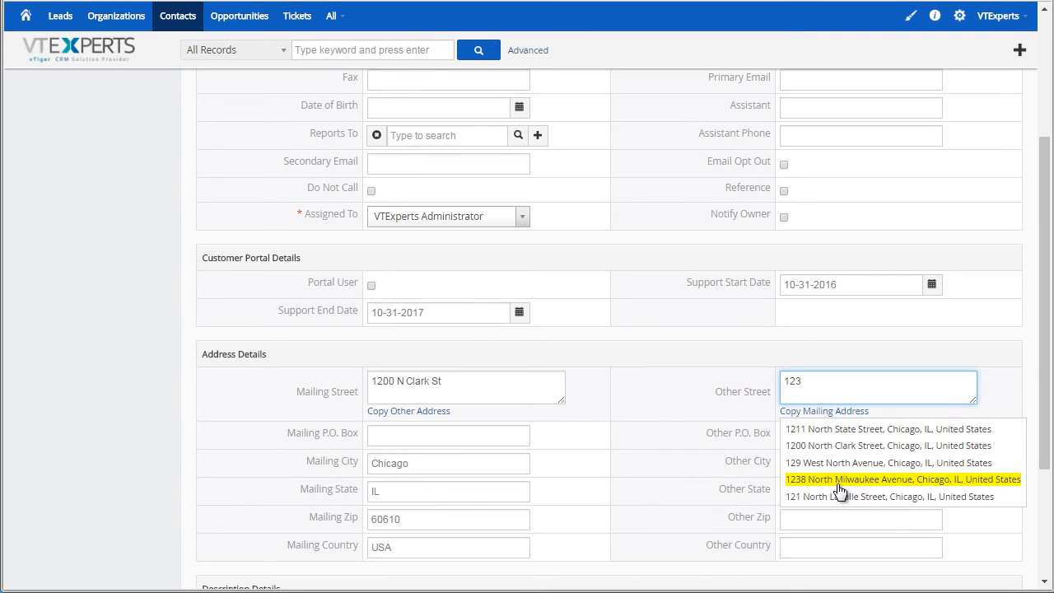
{"action": "left_click", "coordinate": [900, 479]}
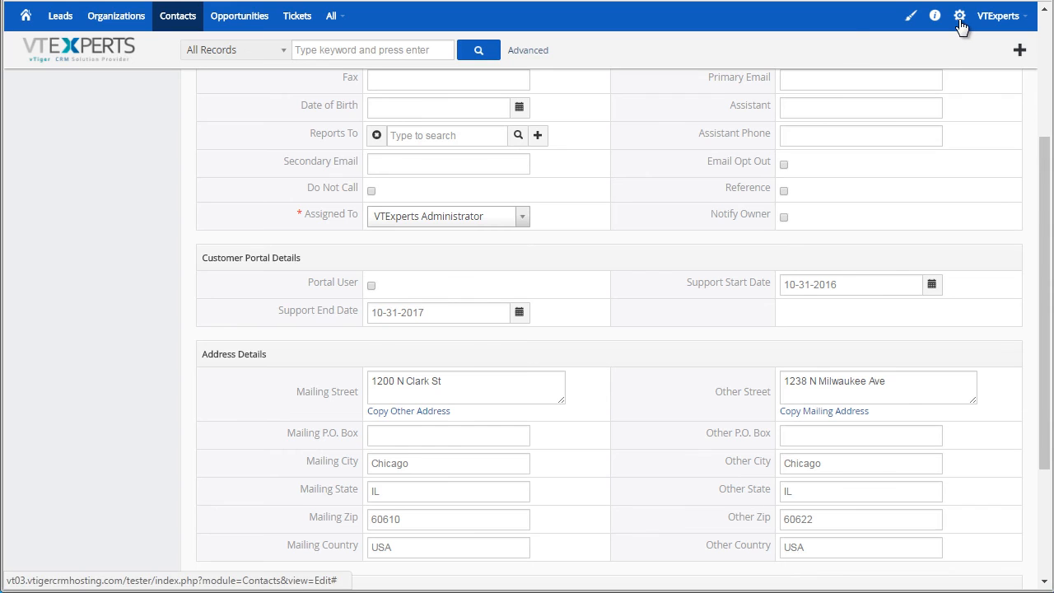
Leave the unsaved contact for CRM Settings and return to the VTiger Premium extension list
{"action": "left_click", "coordinate": [960, 16]}
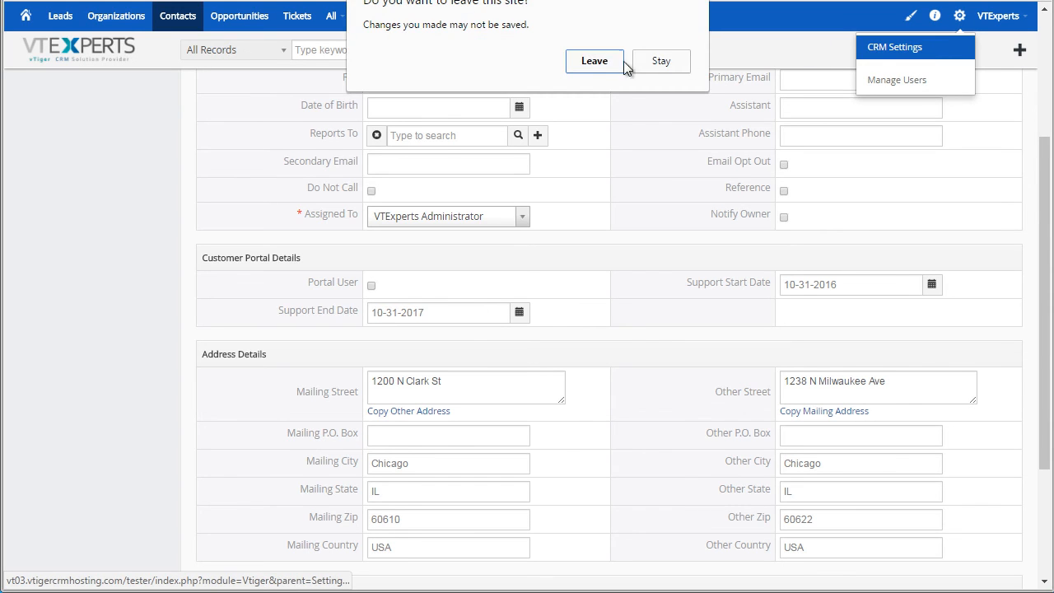
{"action": "left_click", "coordinate": [594, 60]}
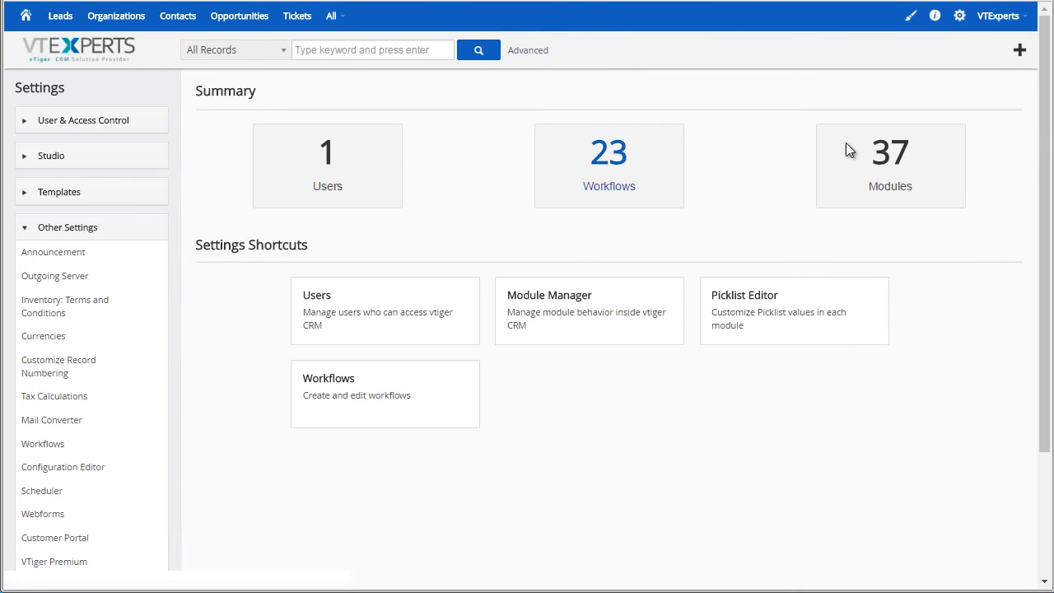
{"action": "scroll", "scroll_direction": "down", "scroll_amount": 3}
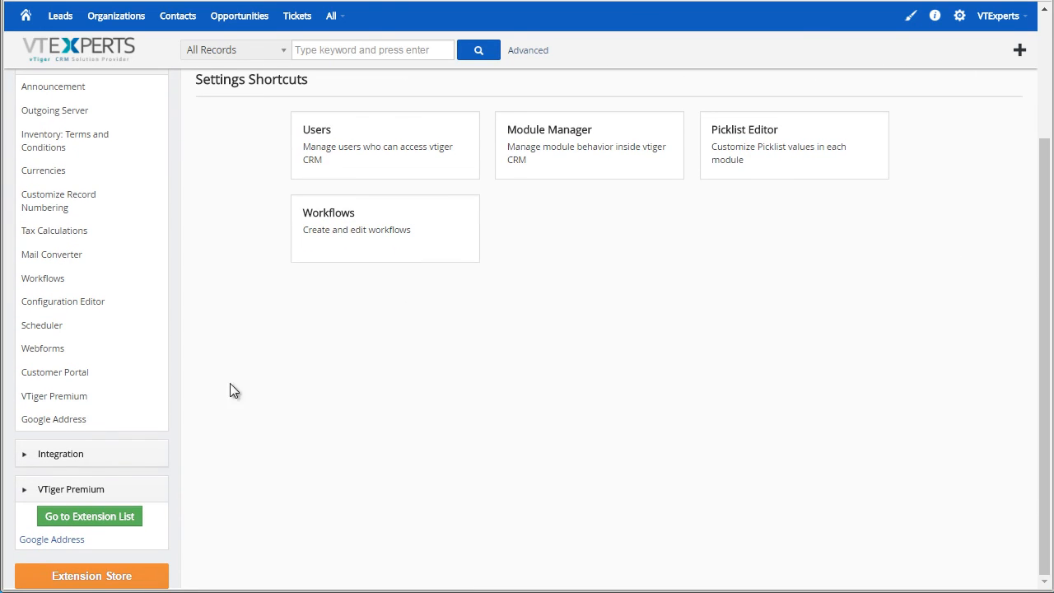
{"action": "mouse_move", "coordinate": [89, 515]}
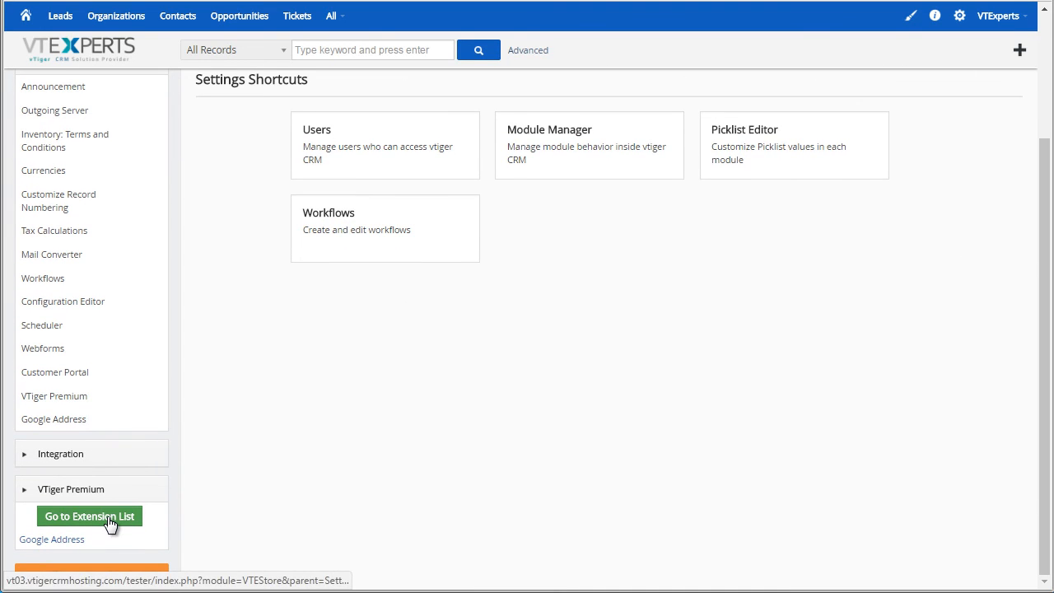
{"action": "left_click", "coordinate": [89, 516]}
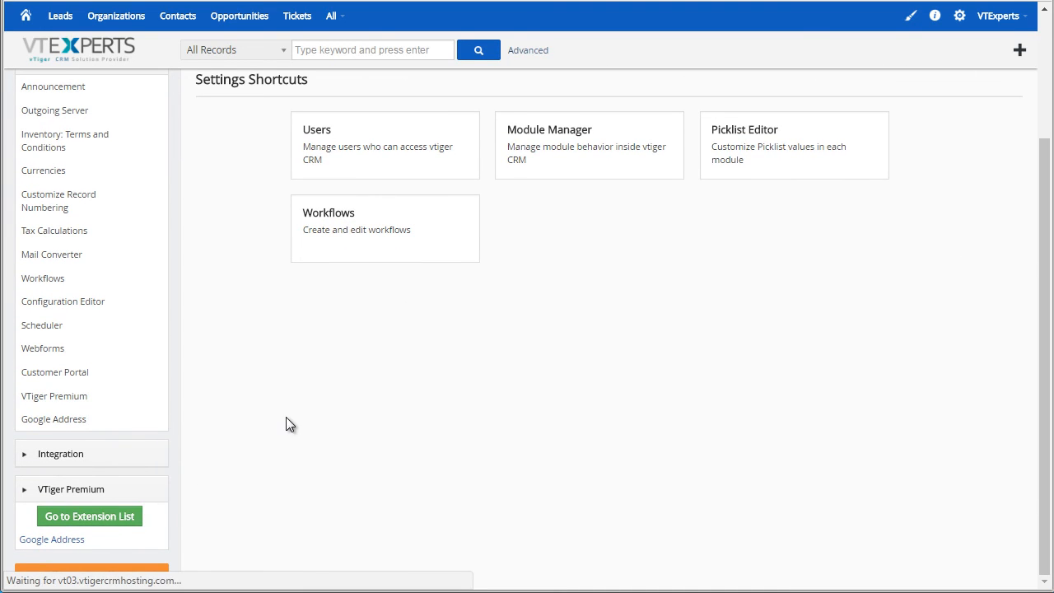